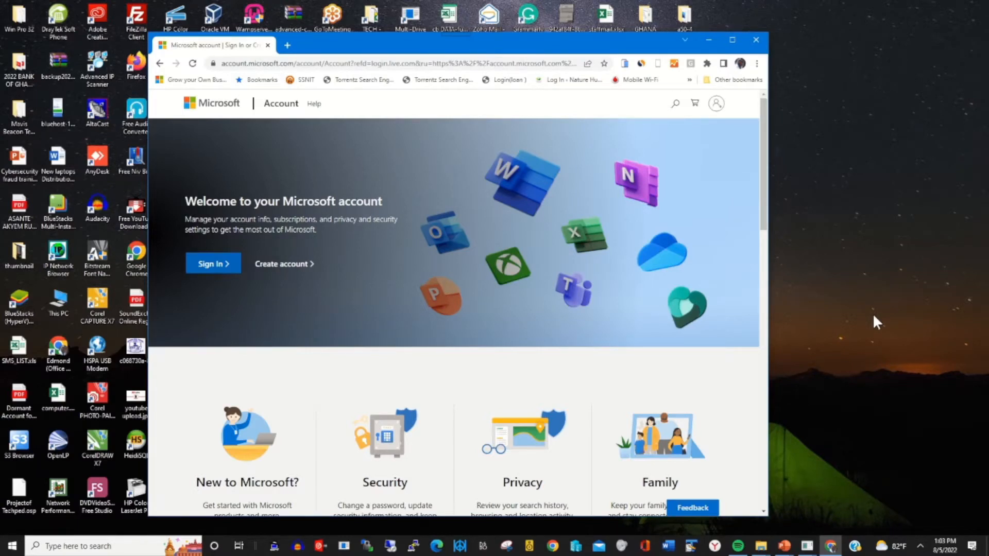
mouse_move(292, 262)
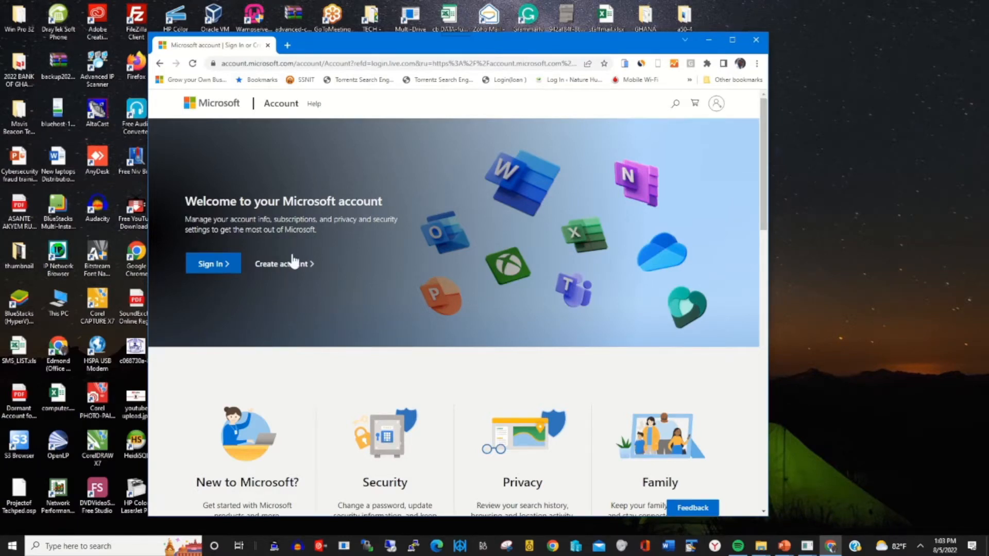
Start signing in from the Microsoft account welcome page.
click(213, 263)
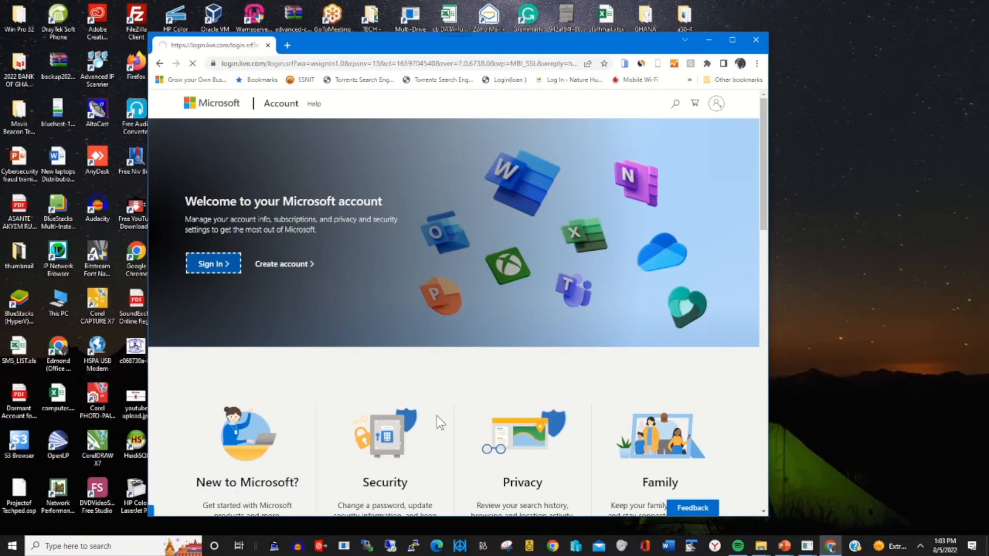
Submit the account email and password to reach the authenticator code prompt.
click(213, 263)
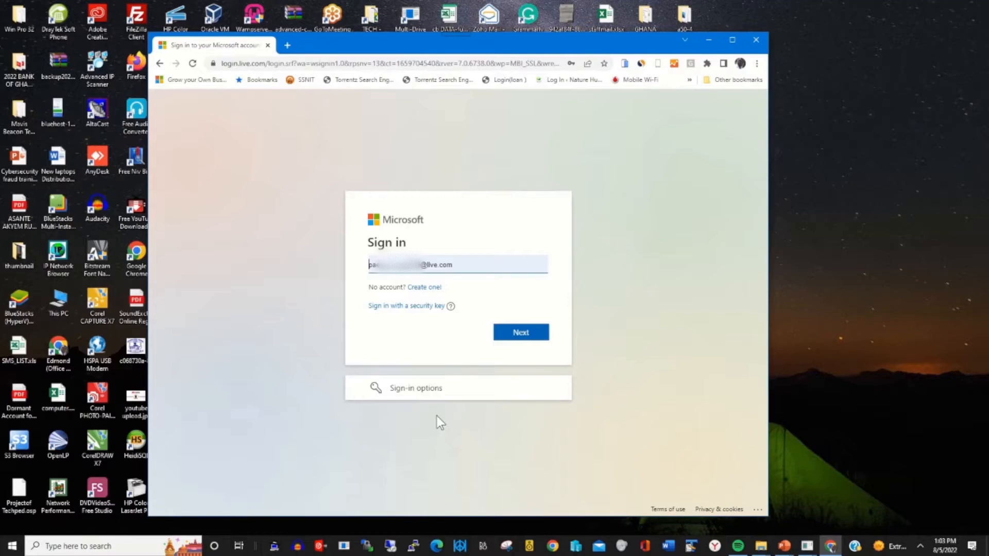
click(520, 332)
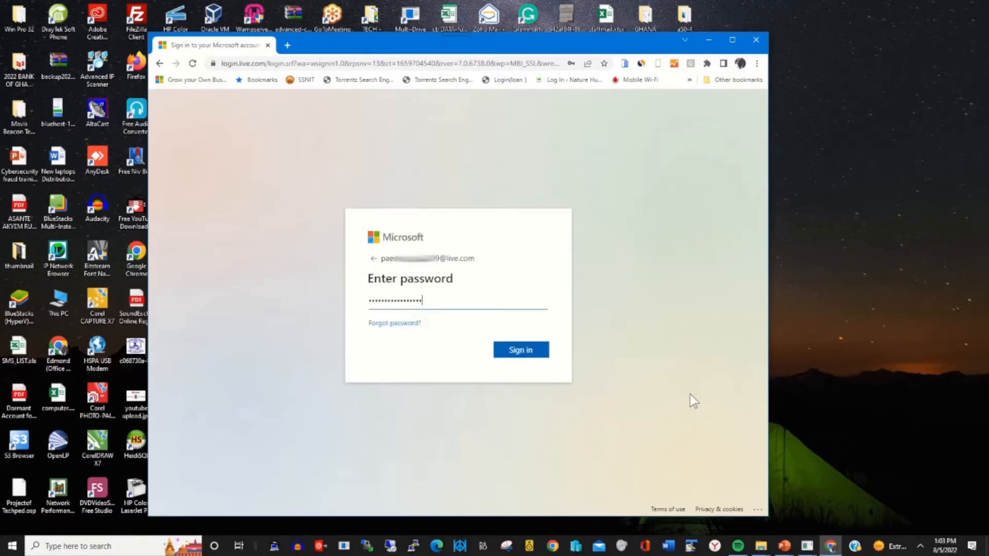
click(519, 349)
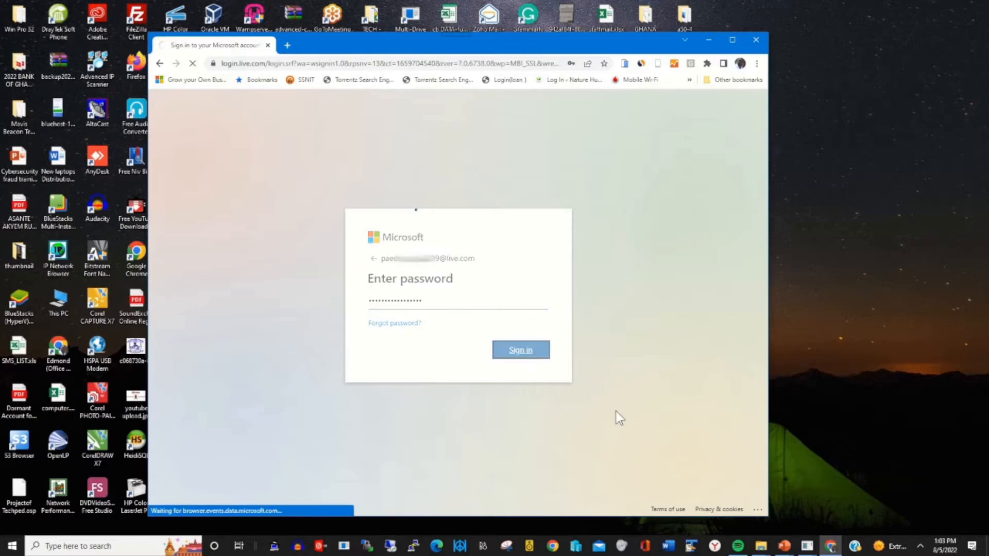
click(519, 349)
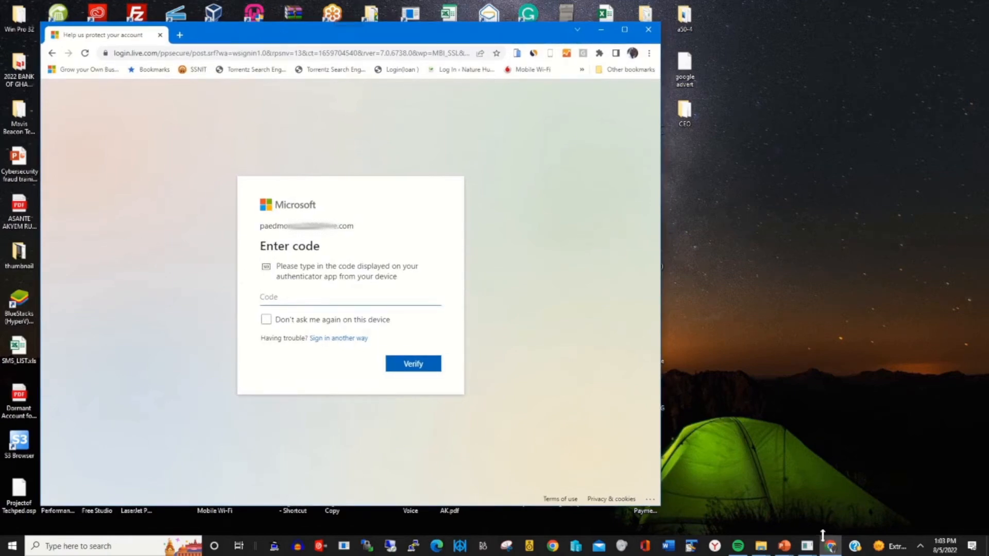
click(806, 546)
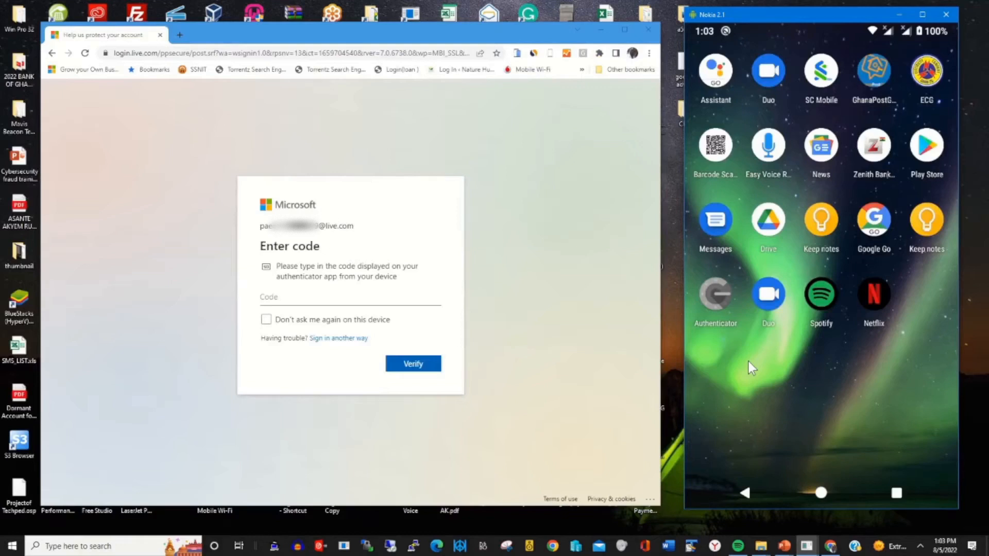
mouse_move(719, 301)
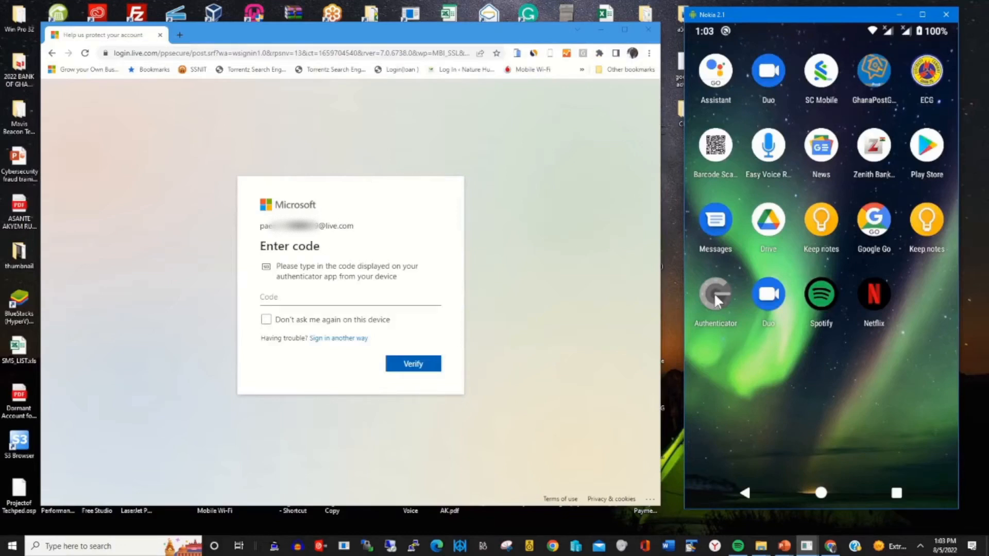
click(714, 296)
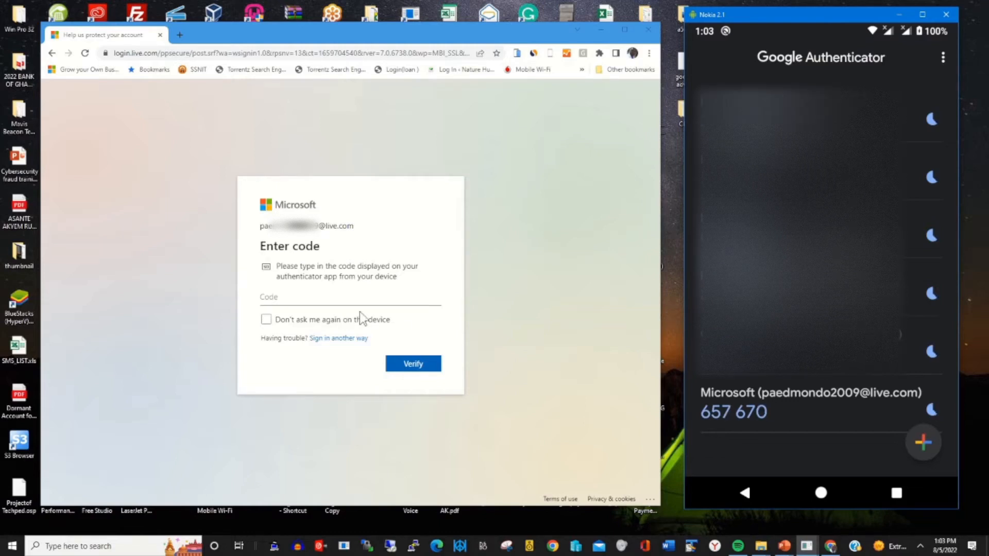
click(351, 297)
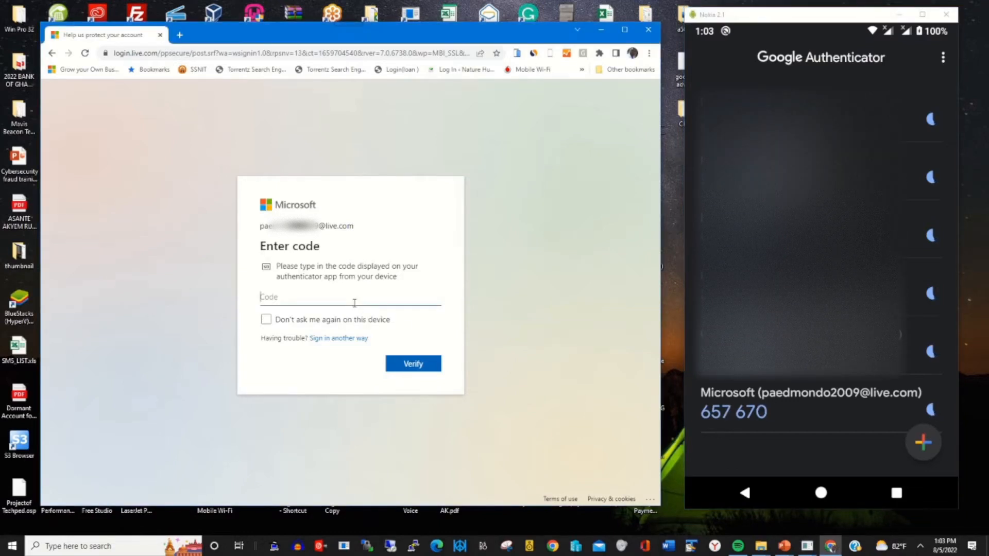
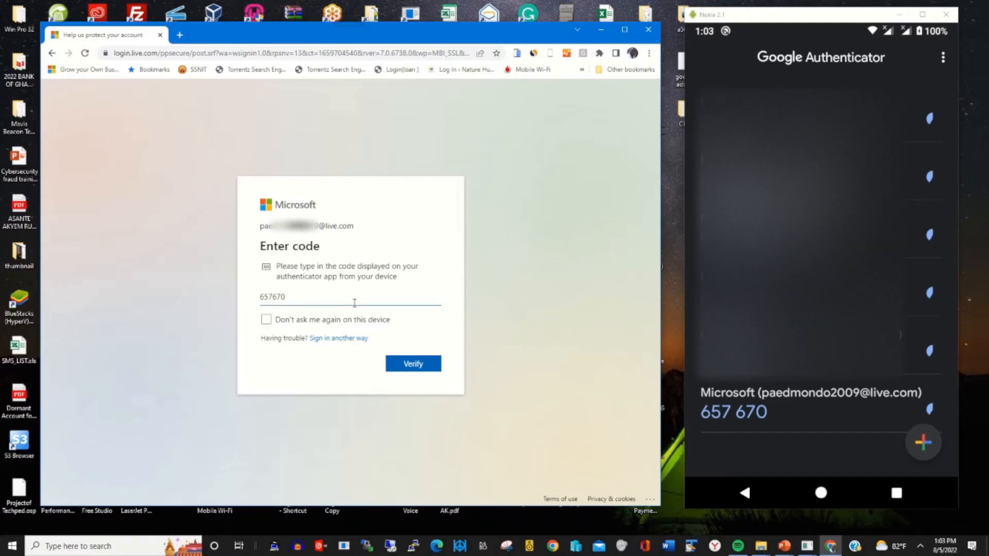
click(412, 364)
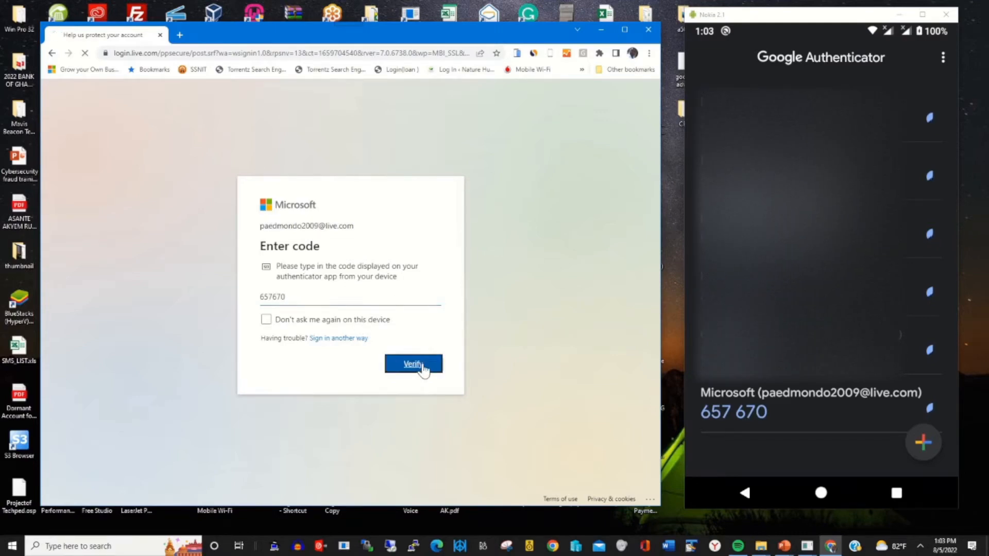
click(414, 364)
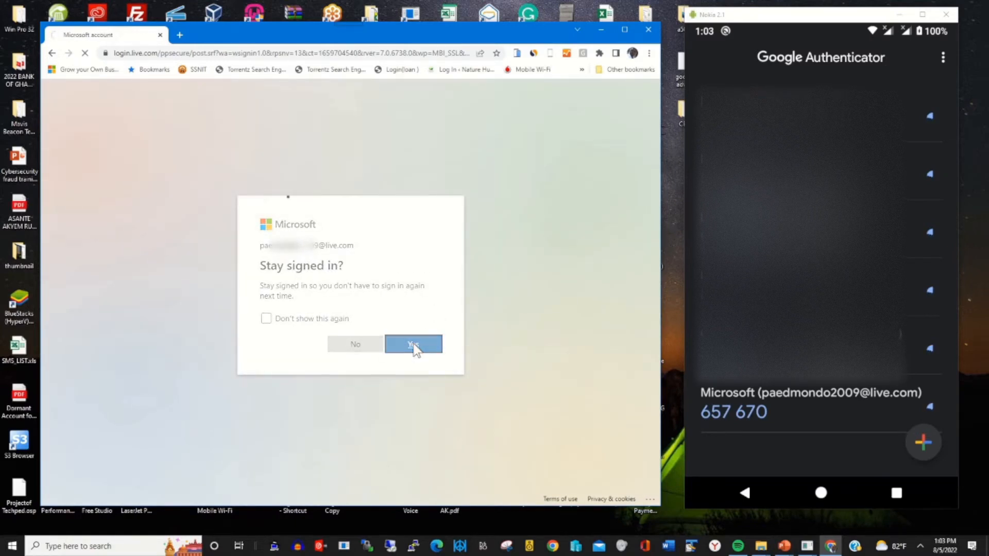
Choose Yes to stay signed in and return the phone to its home screen.
click(413, 344)
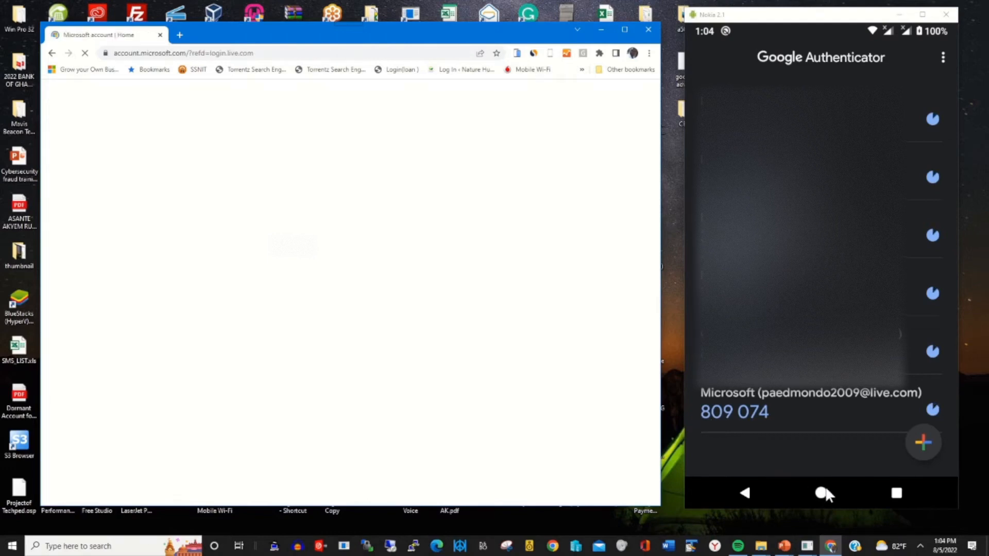
click(819, 493)
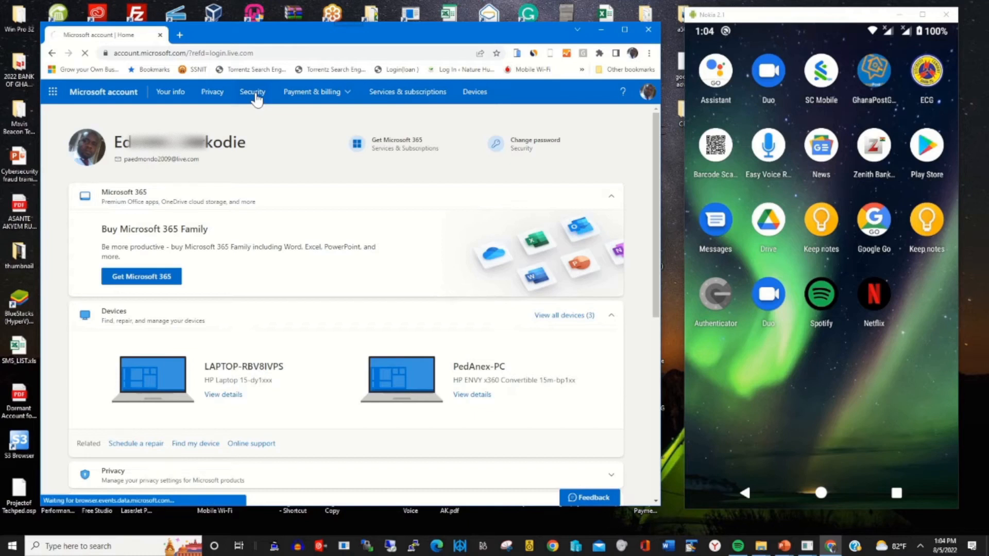
Go to Security and enter Advanced security options listing verification methods.
click(252, 92)
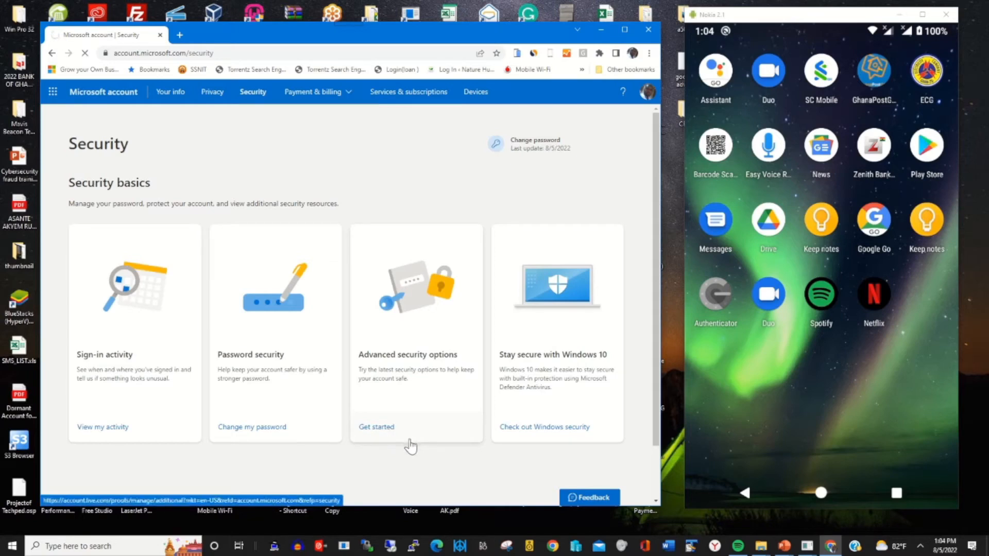
click(376, 427)
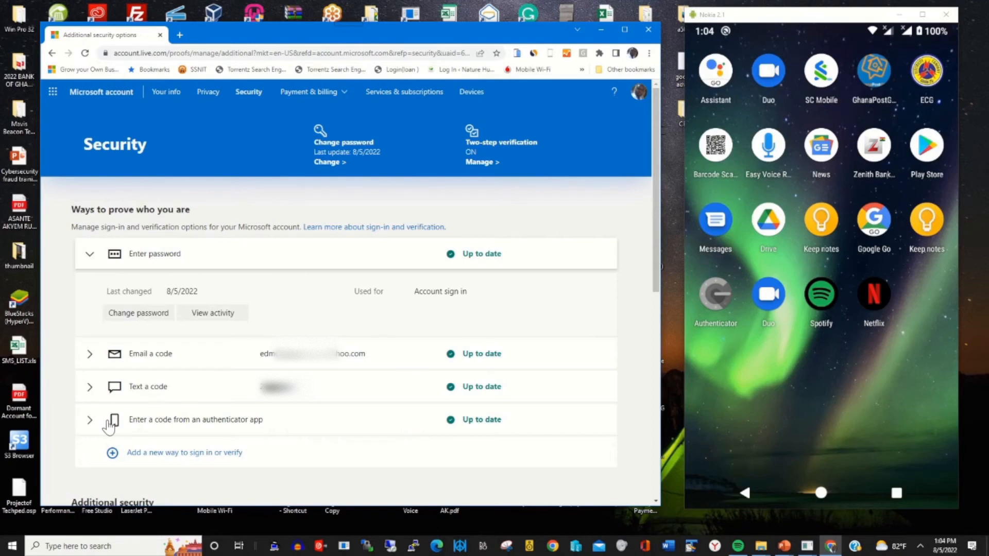
Expand the 'Enter a code from an authenticator app' entry to show its details.
click(90, 419)
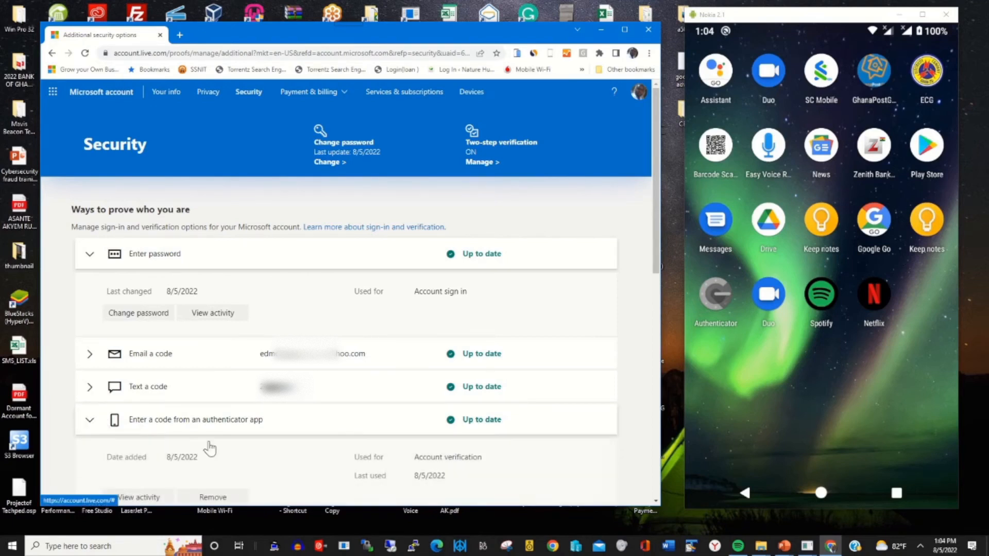
scroll(down, 3)
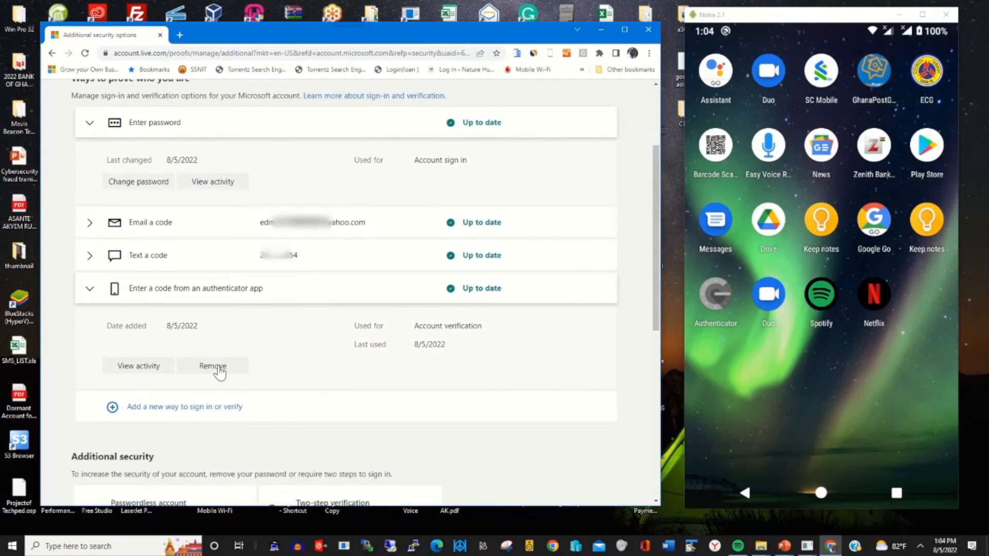
Remove the authenticator app method and confirm, leaving only email and text code verification.
click(212, 366)
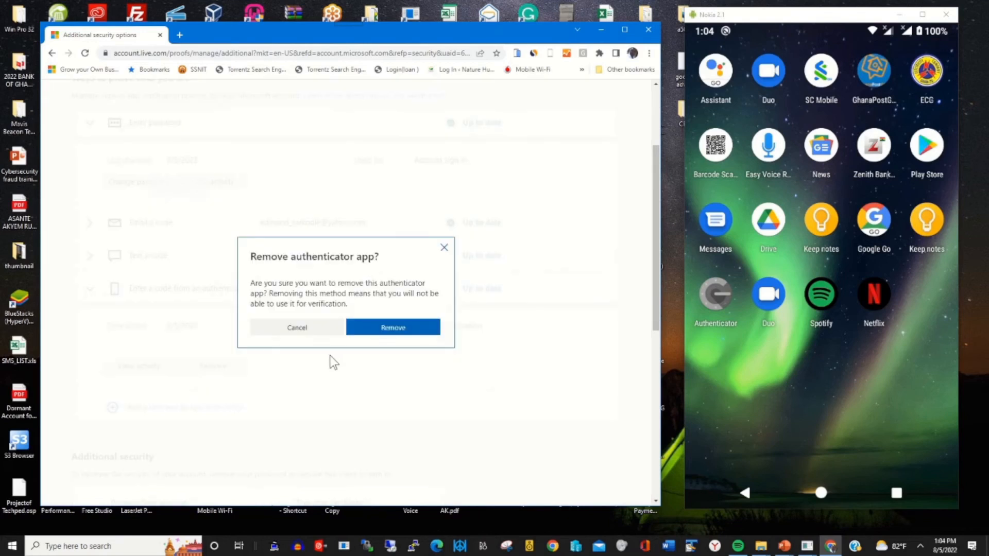
mouse_move(360, 292)
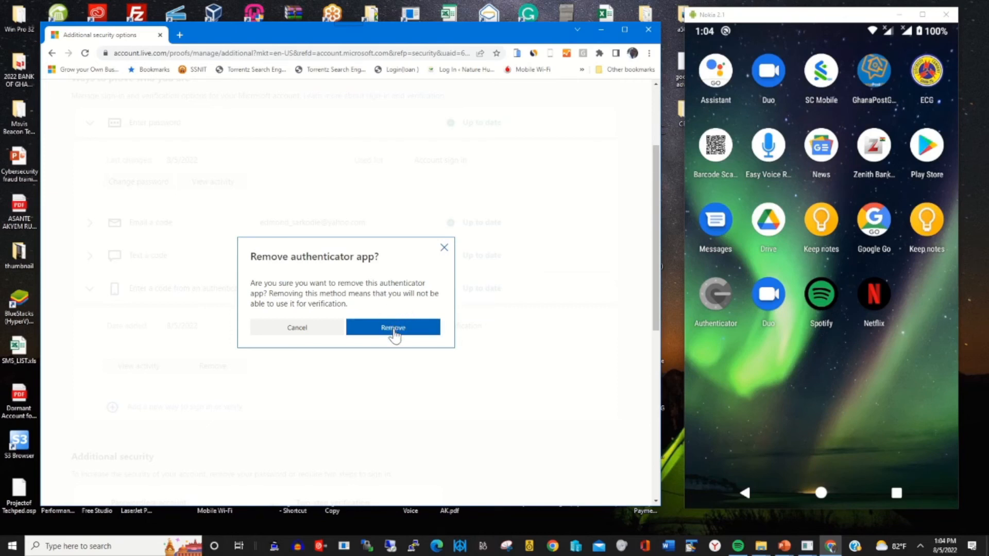
mouse_move(415, 358)
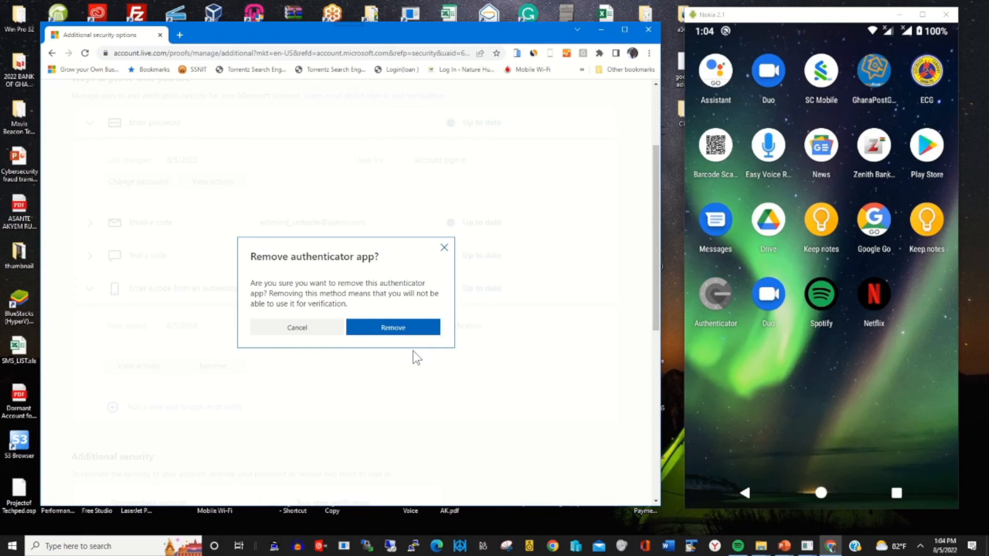
click(392, 327)
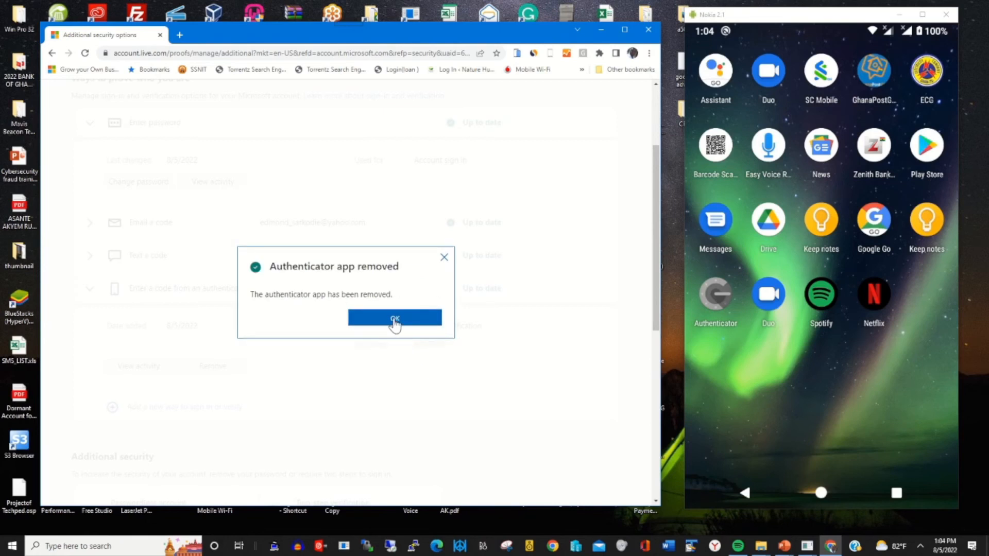
click(395, 318)
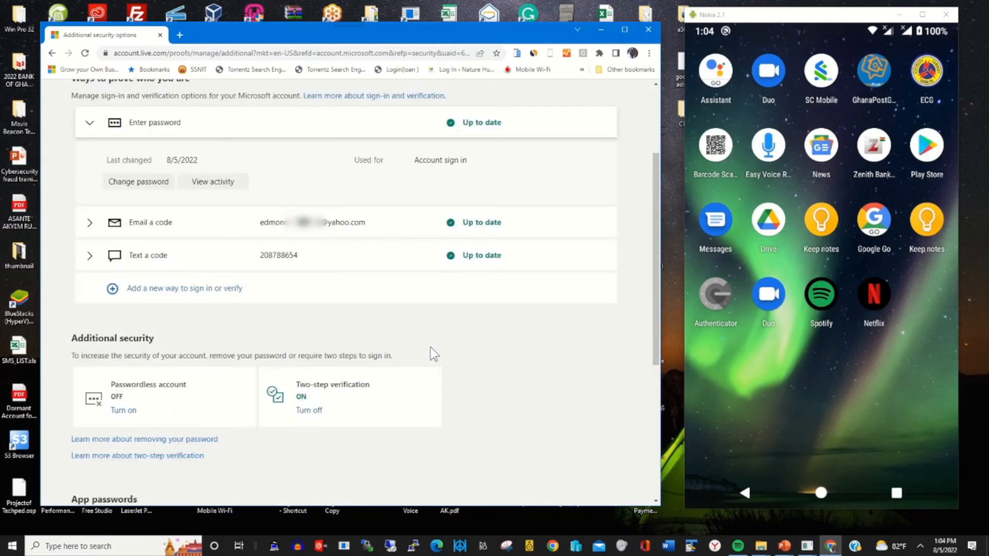